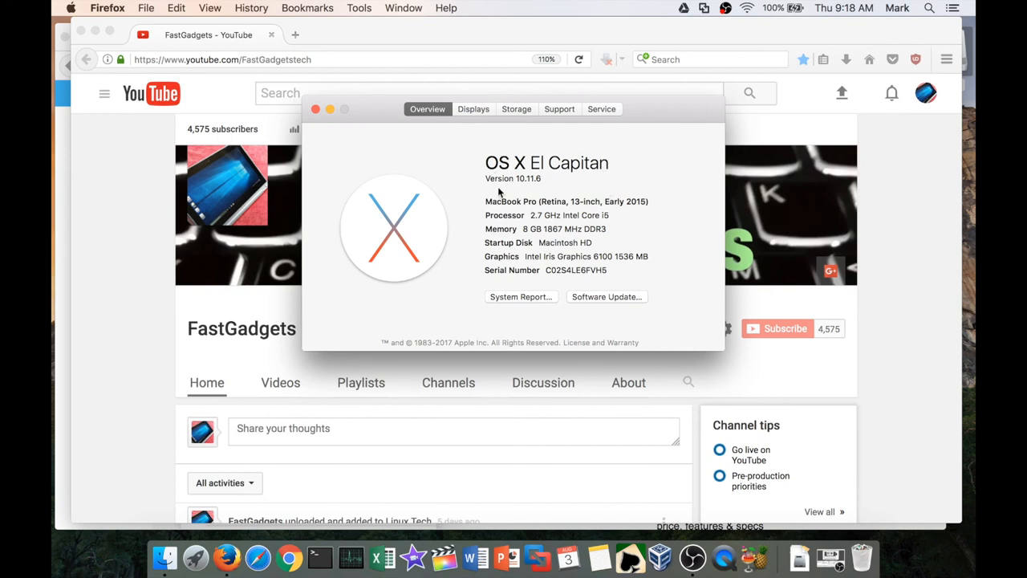
mouse_move(549, 177)
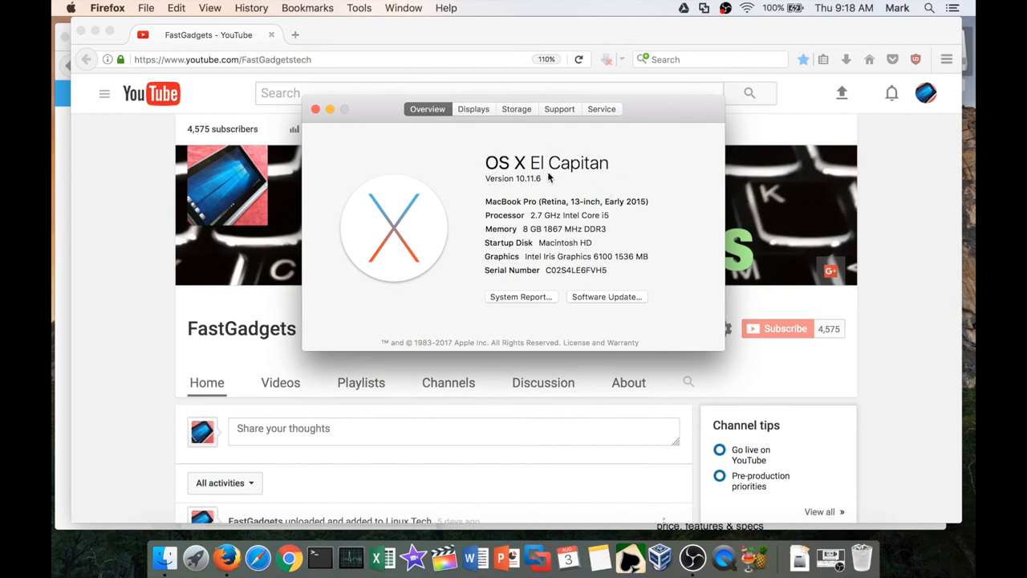